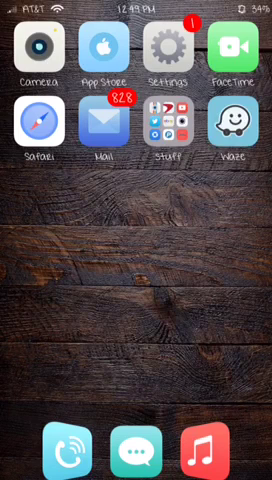
Step: Swipe across the home screen and search 'Local' to reach the Jailbreak tweaks
scroll(left, 3)
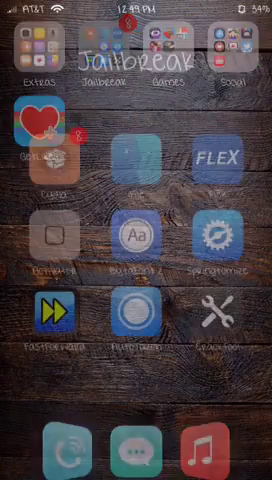
text(Local)
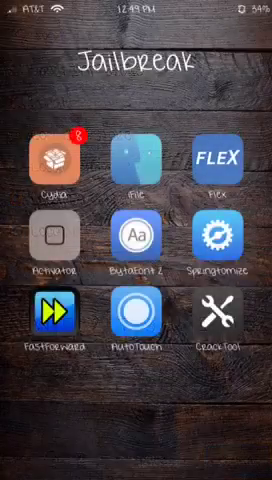
Step: Confirm LocalIAPStore has Enabled and Generate custom receipt on, then return to the home screen
scroll(left, 3)
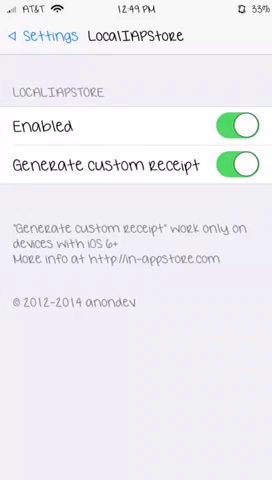
click(30, 38)
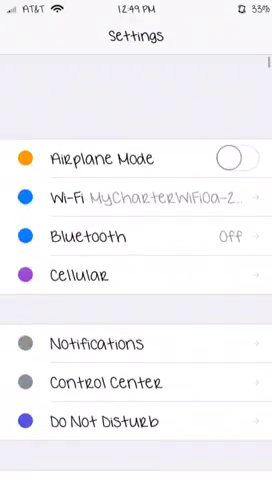
scroll(down, 3)
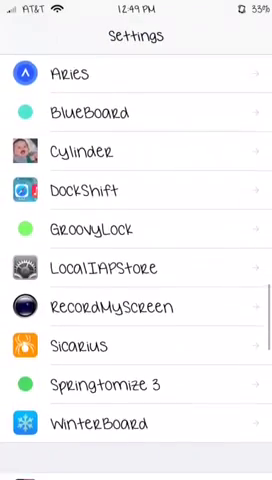
click(136, 268)
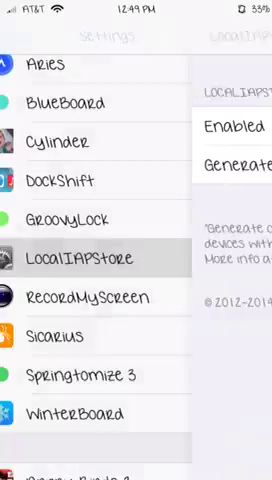
key(home)
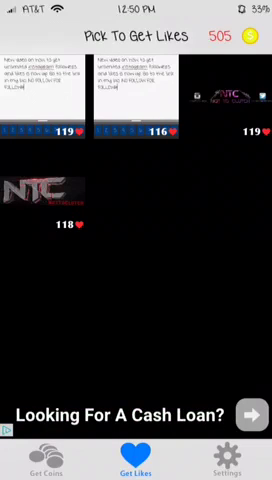
Step: Buy the Get 100 Coins package from the Buy Coins page for free
click(48, 460)
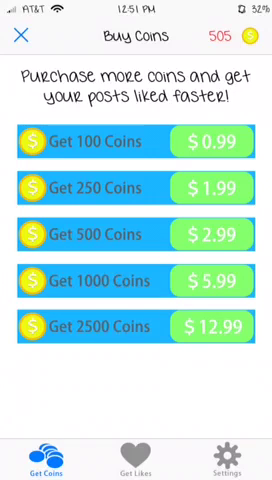
click(136, 238)
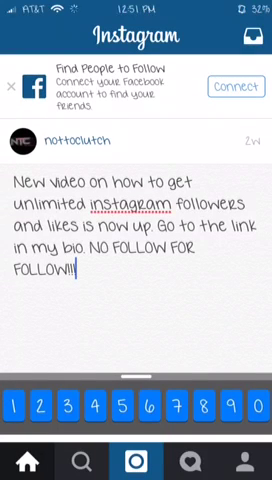
Step: Review and refresh the You activity feed showing the stream of incoming photo likes
click(190, 458)
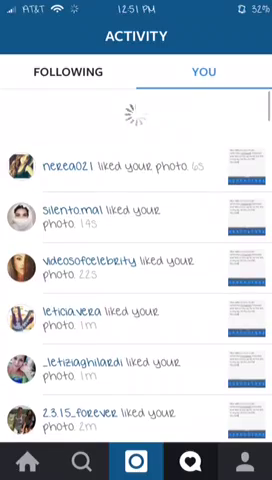
scroll(down, 3)
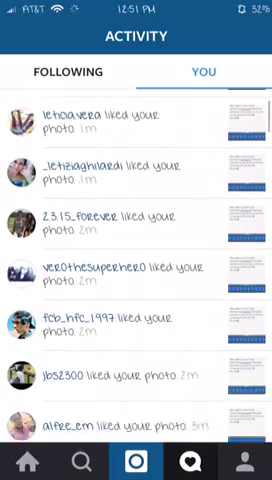
scroll(down, 3)
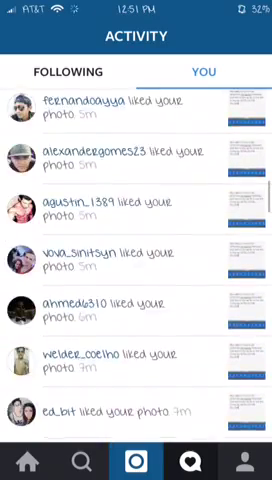
scroll(down, 3)
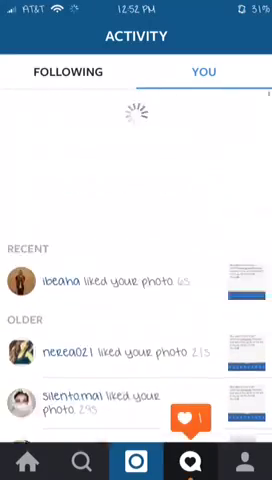
scroll(up, 3)
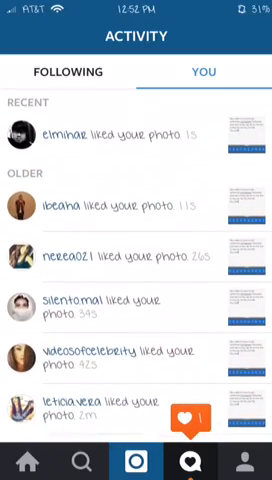
scroll(down, 3)
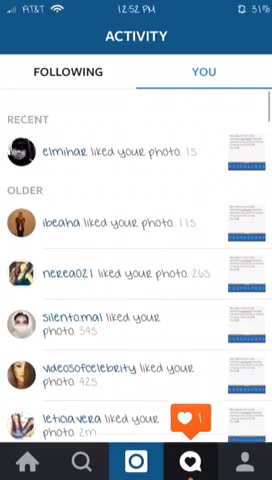
scroll(down, 3)
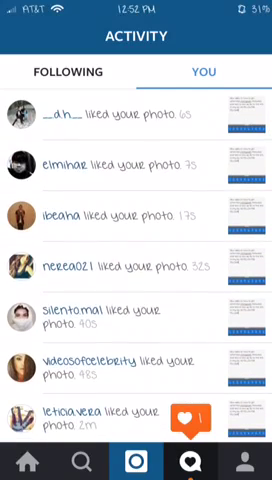
Step: Close Instagram and return to the home screen
key(home)
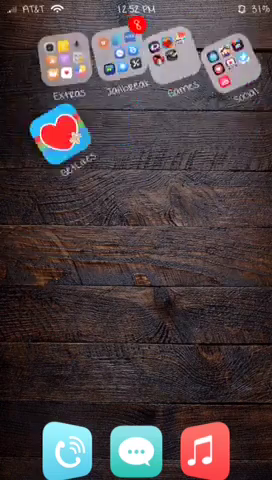
scroll(left, 3)
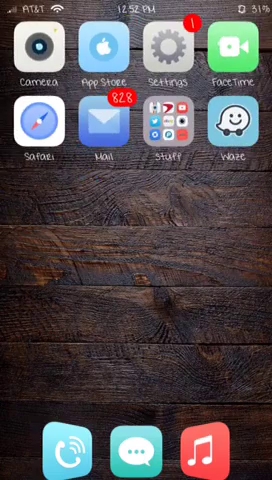